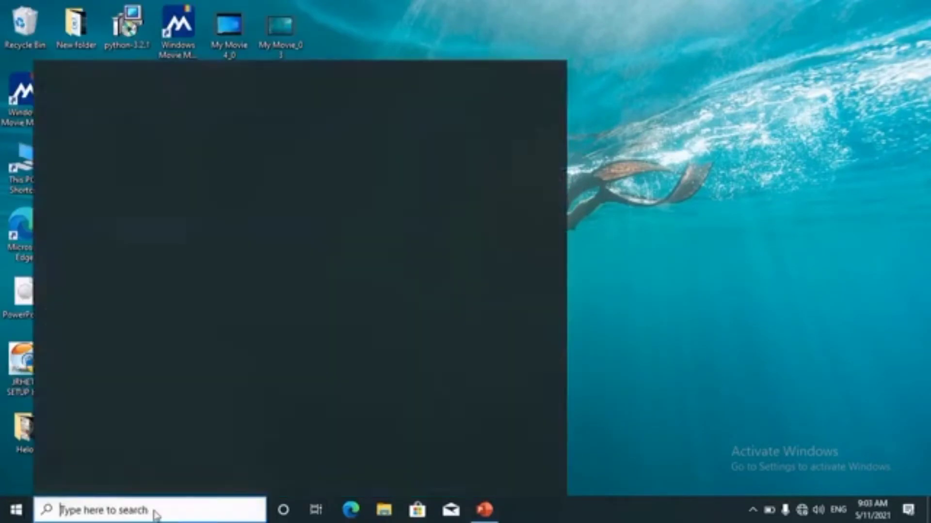
Launch Paint from the Recent apps in the Start search pane.
click(148, 509)
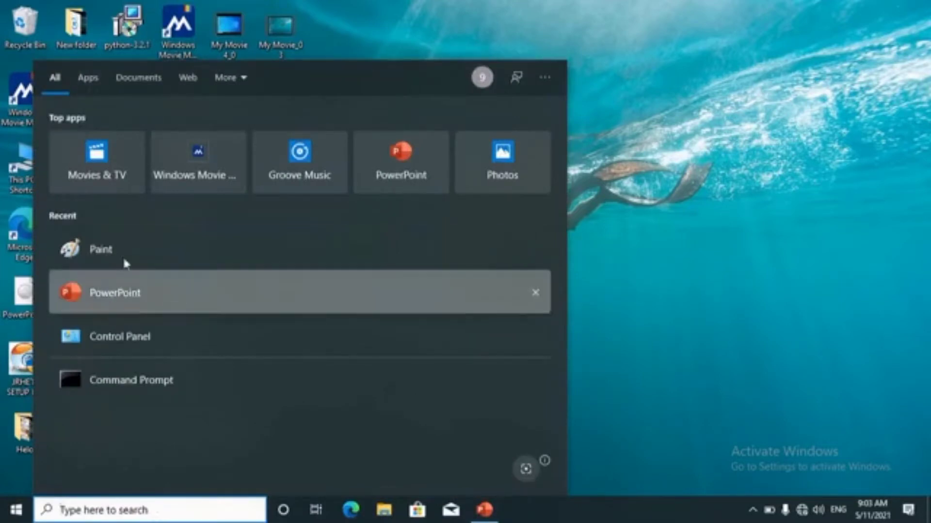
click(100, 249)
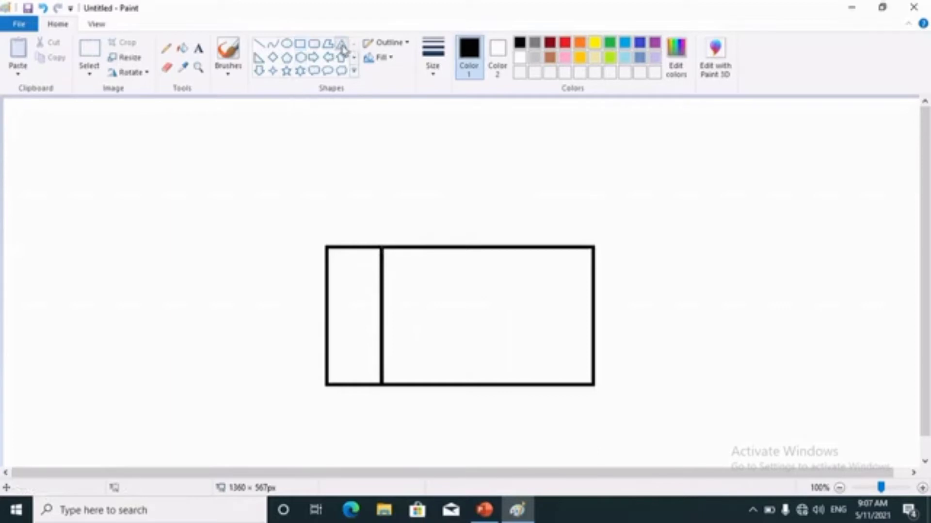
mouse_move(326, 245)
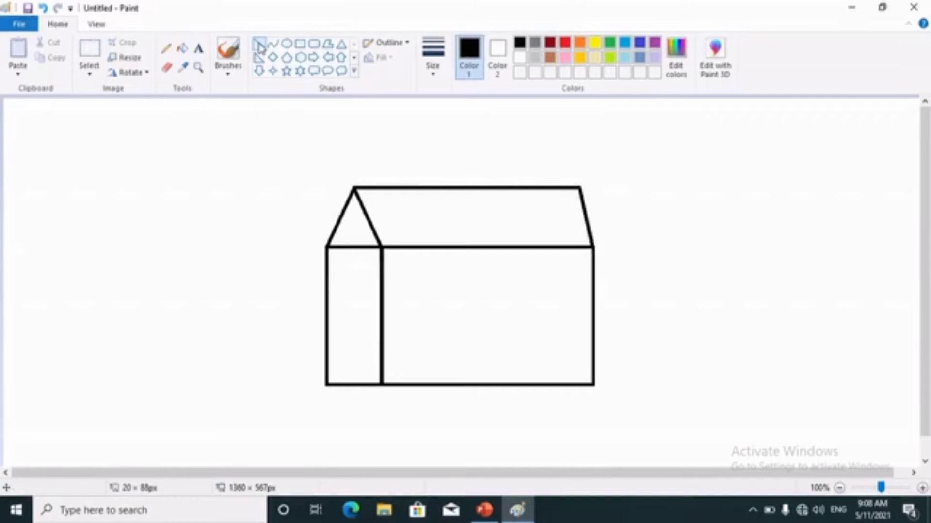
mouse_move(455, 230)
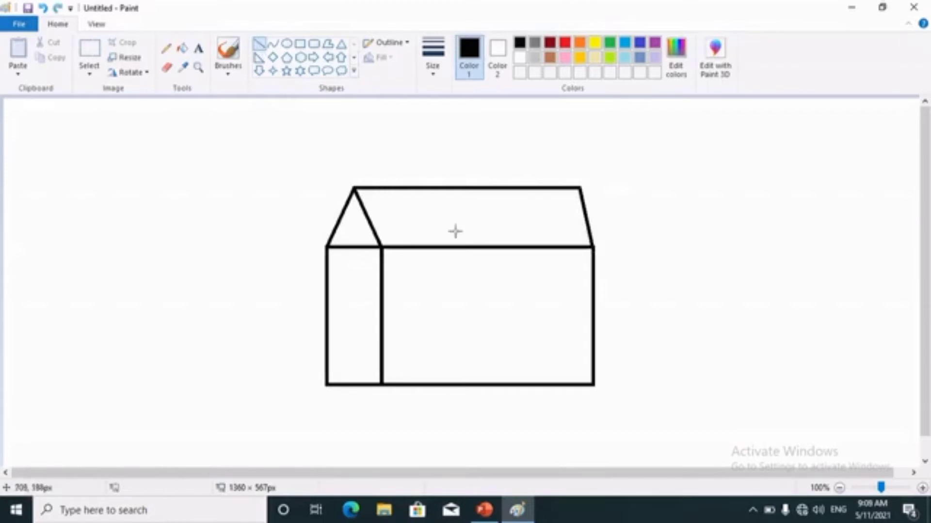
mouse_move(361, 206)
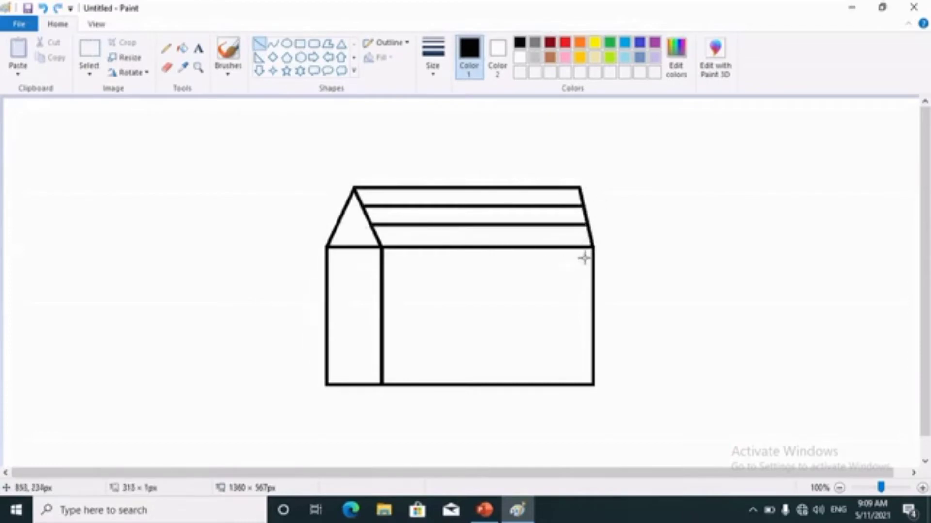
mouse_move(576, 192)
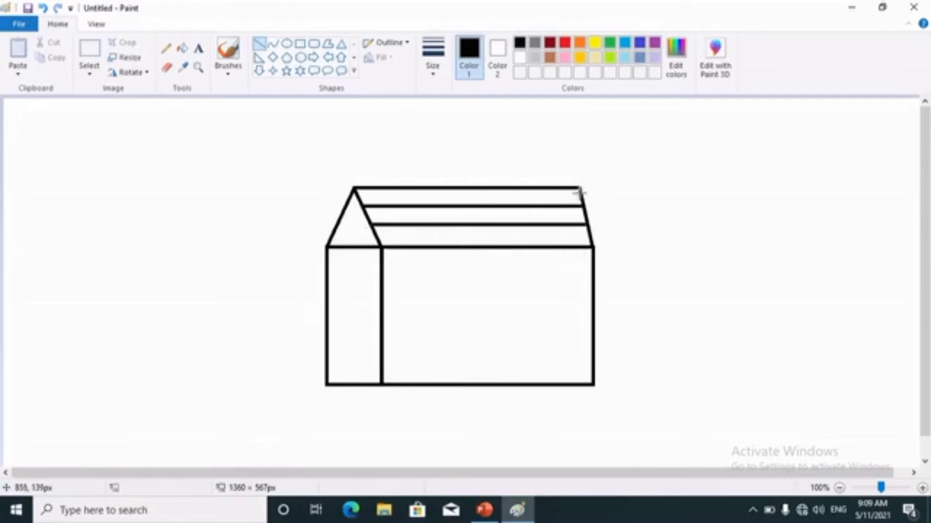
mouse_move(326, 101)
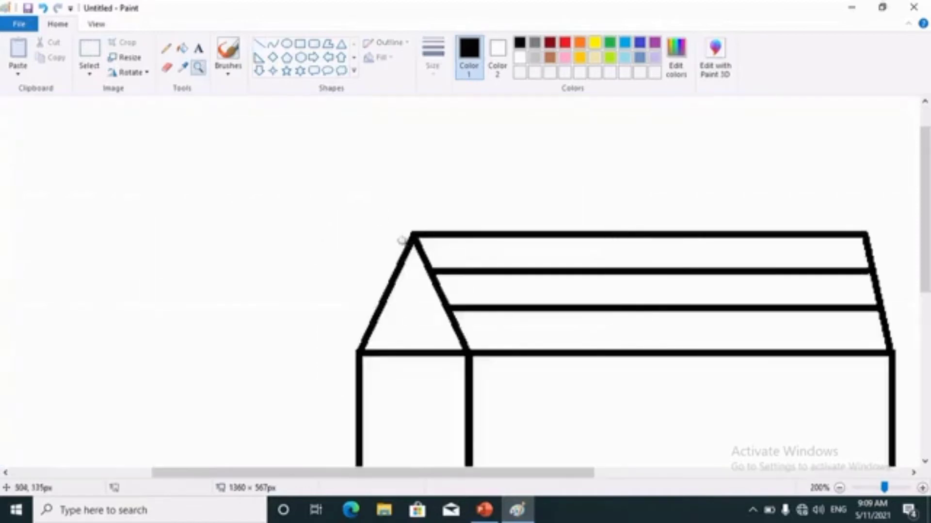
mouse_move(321, 147)
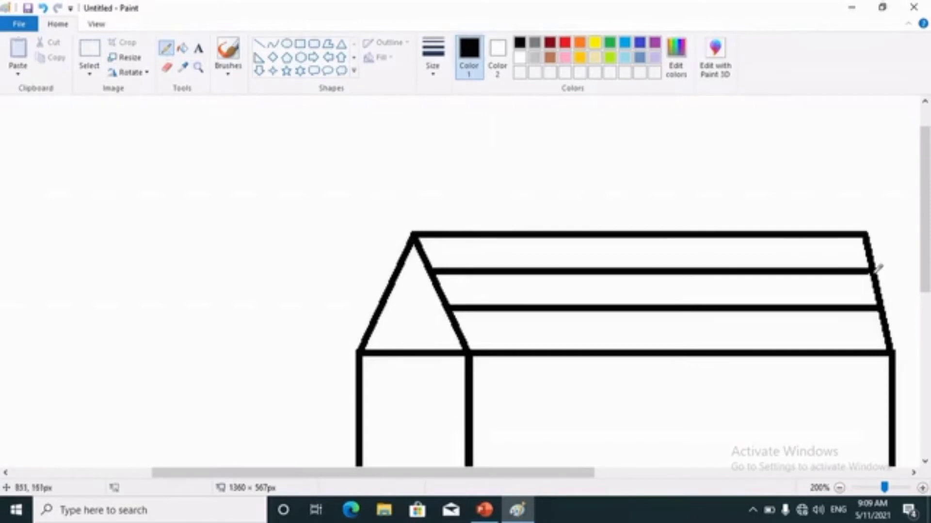
mouse_move(875, 267)
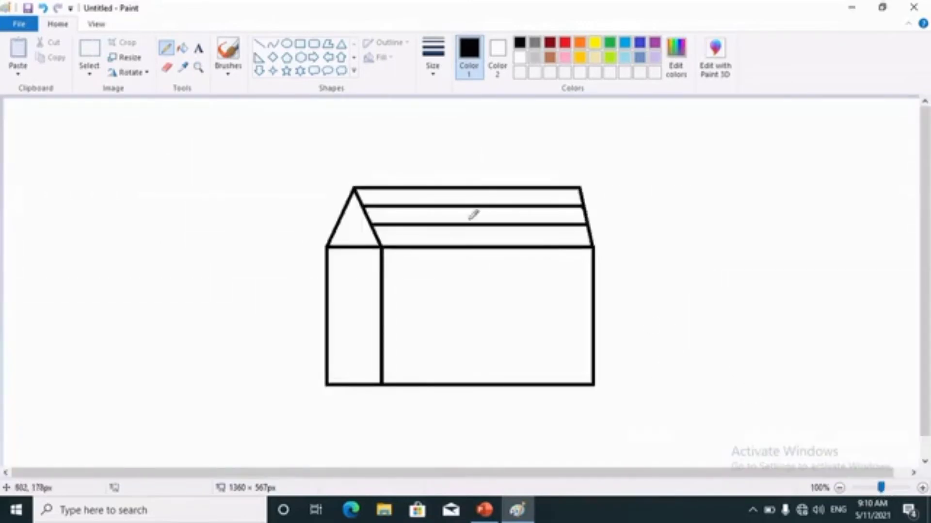
mouse_move(221, 143)
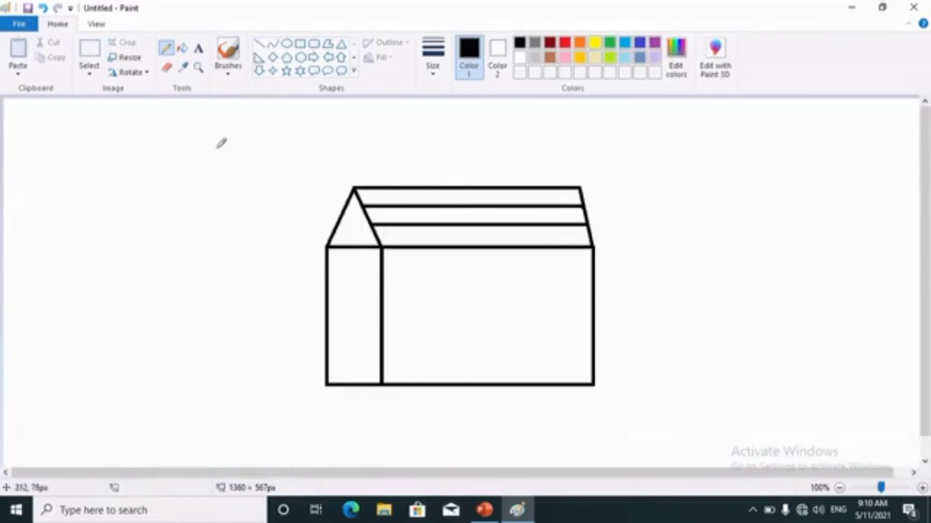
mouse_move(258, 56)
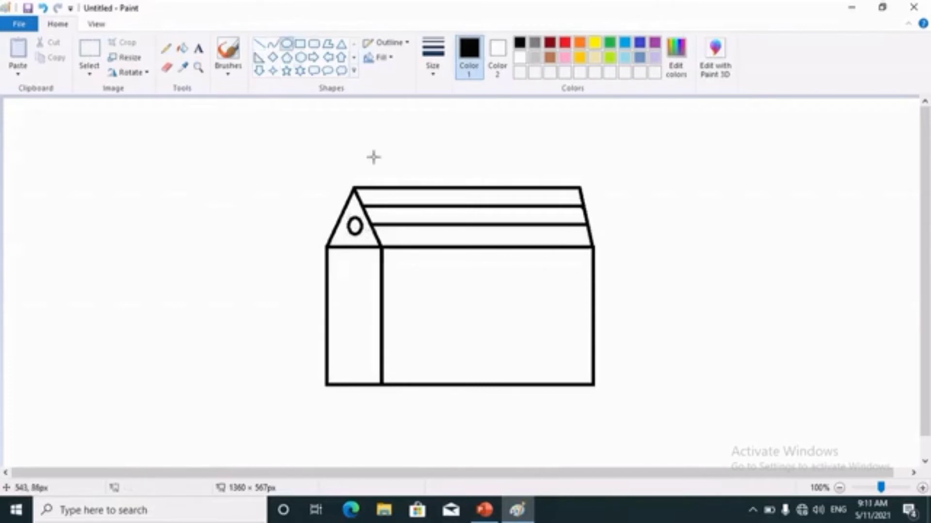
mouse_move(348, 291)
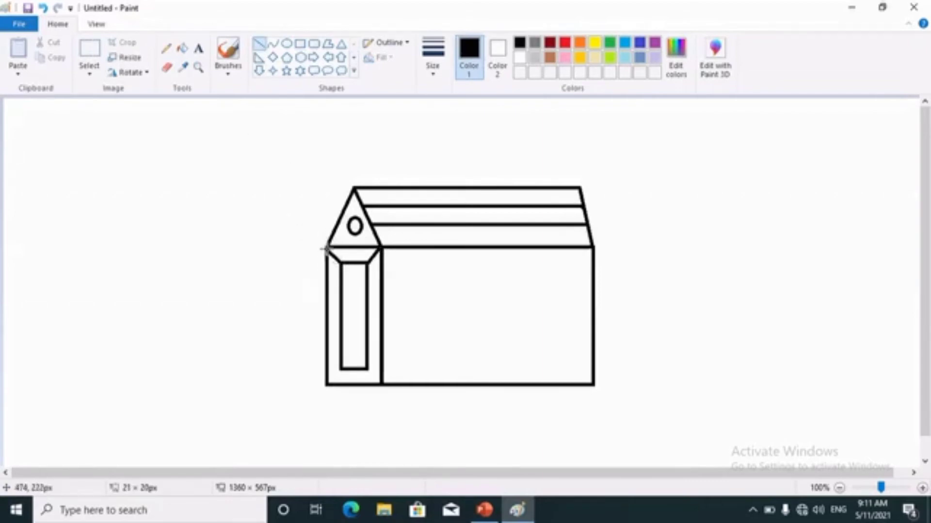
mouse_move(373, 430)
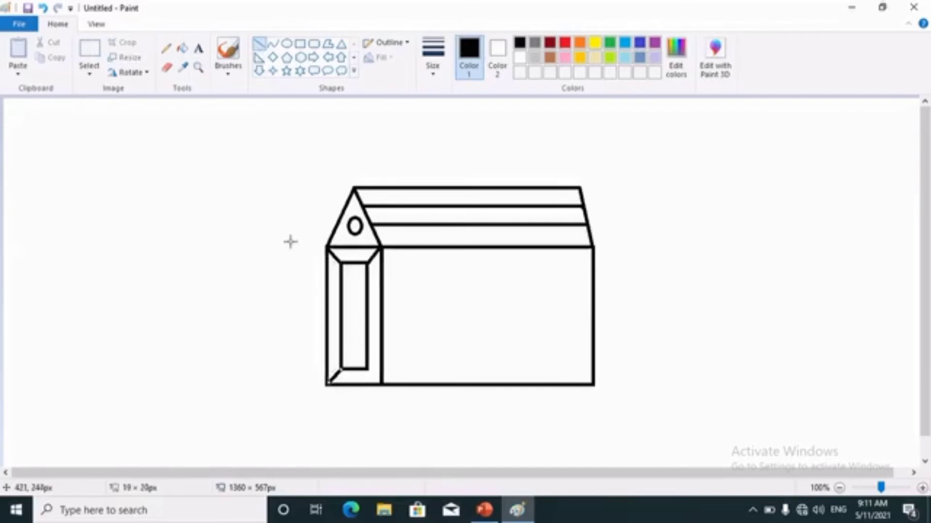
mouse_move(394, 329)
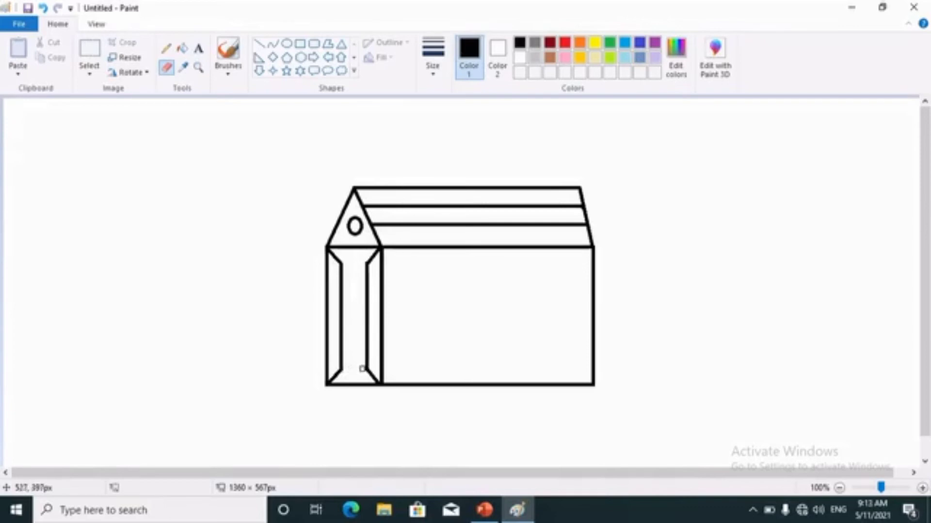
mouse_move(358, 369)
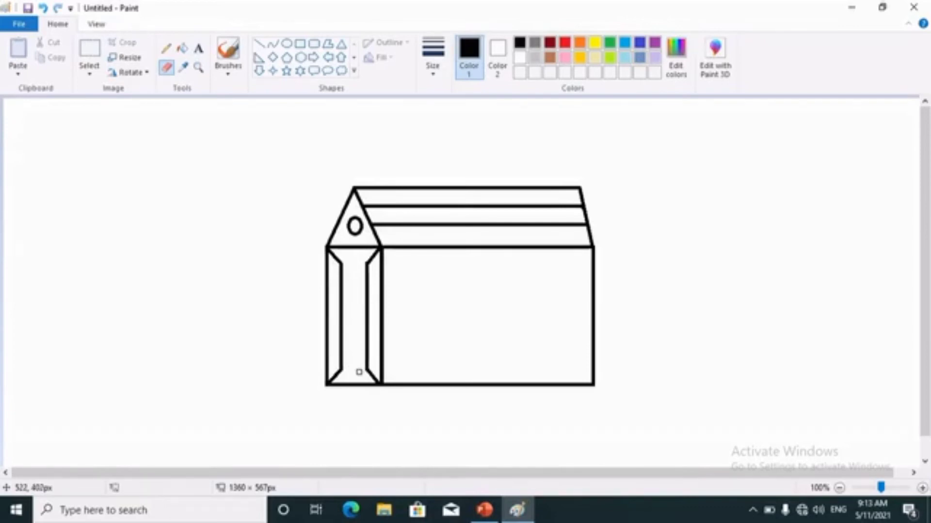
mouse_move(227, 250)
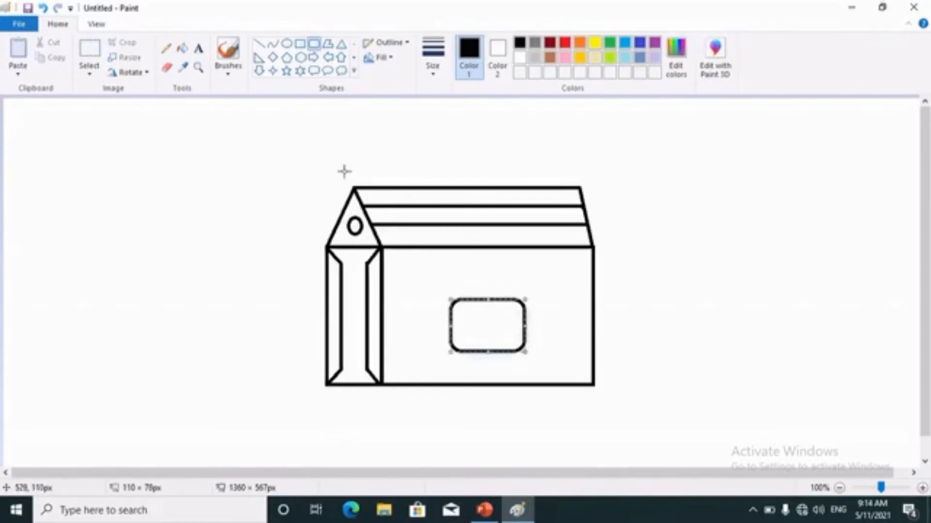
mouse_move(262, 47)
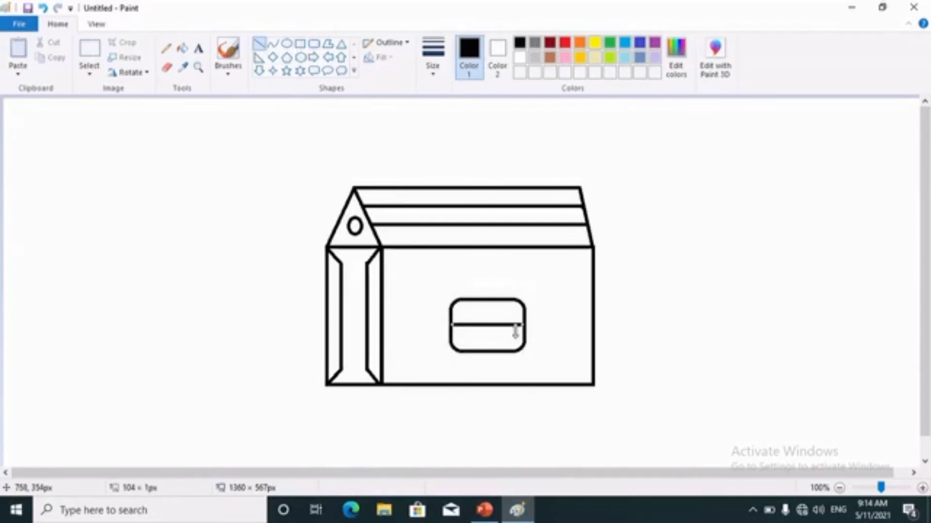
mouse_move(480, 288)
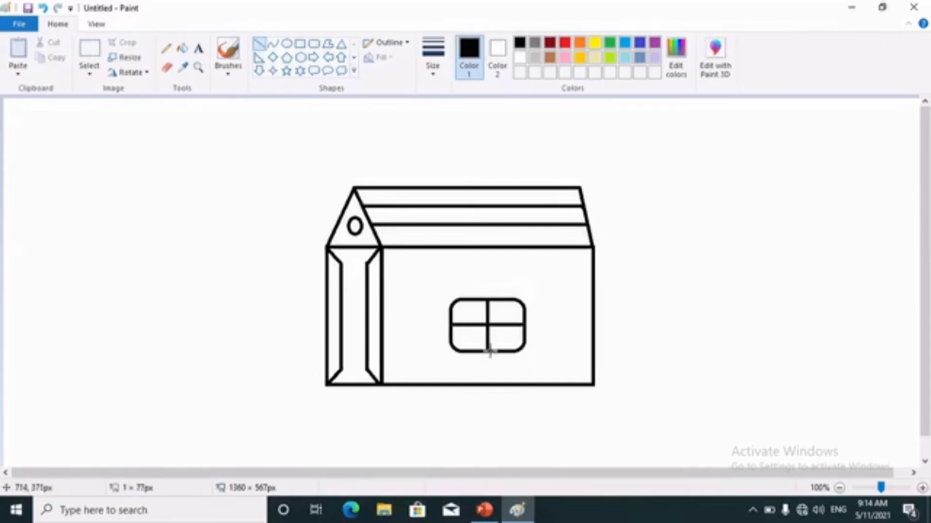
mouse_move(625, 249)
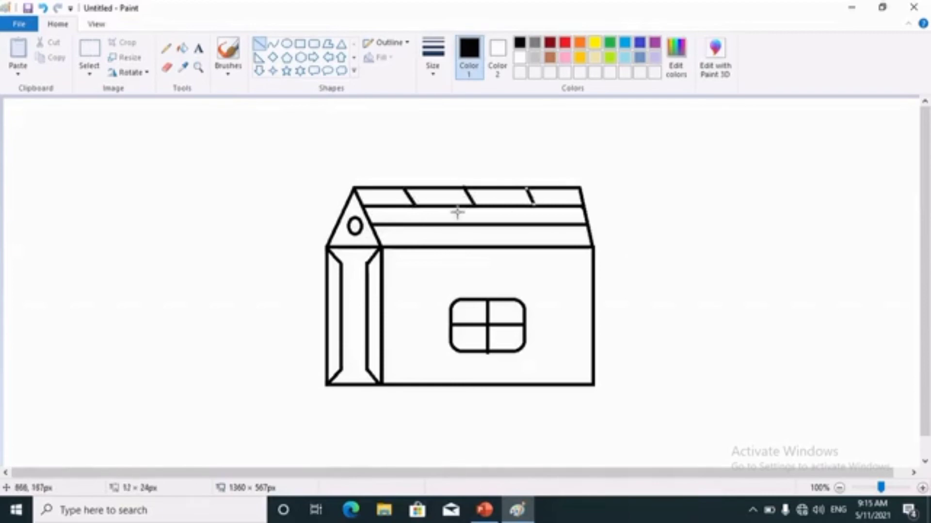
mouse_move(404, 223)
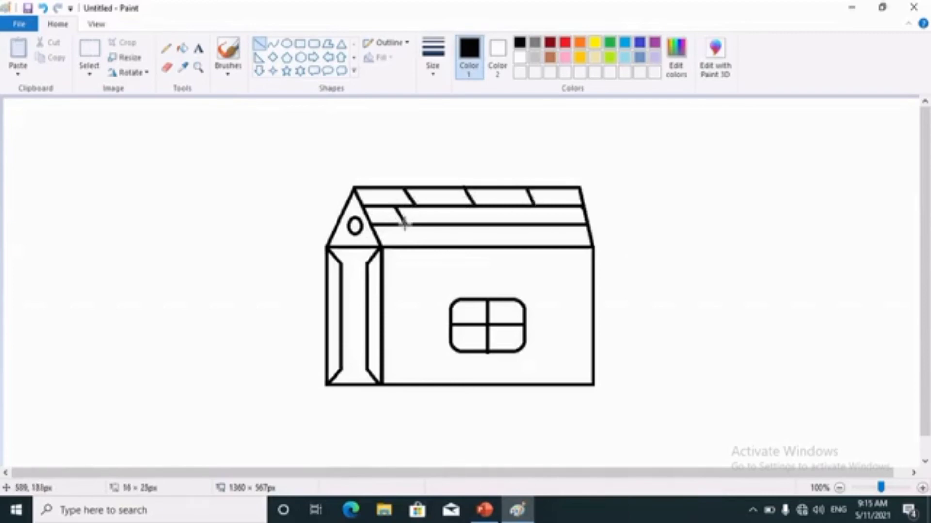
mouse_move(510, 207)
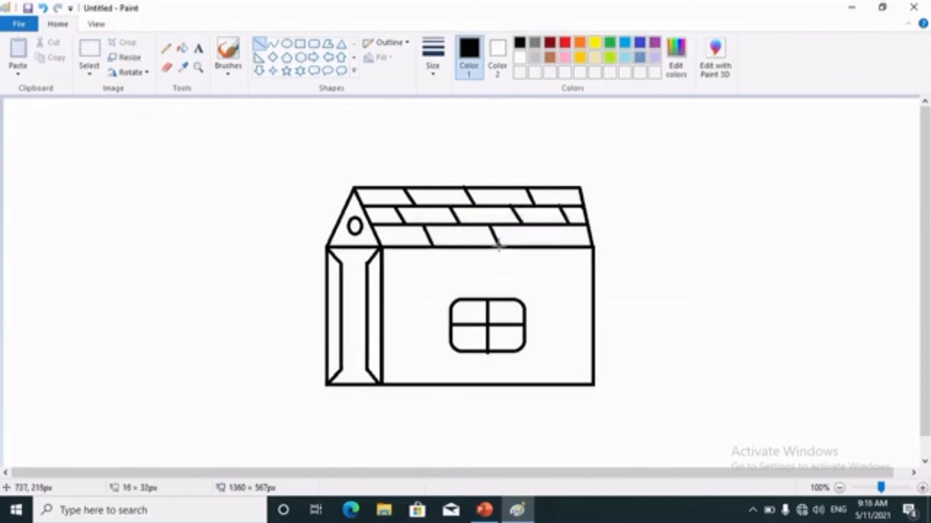
mouse_move(604, 190)
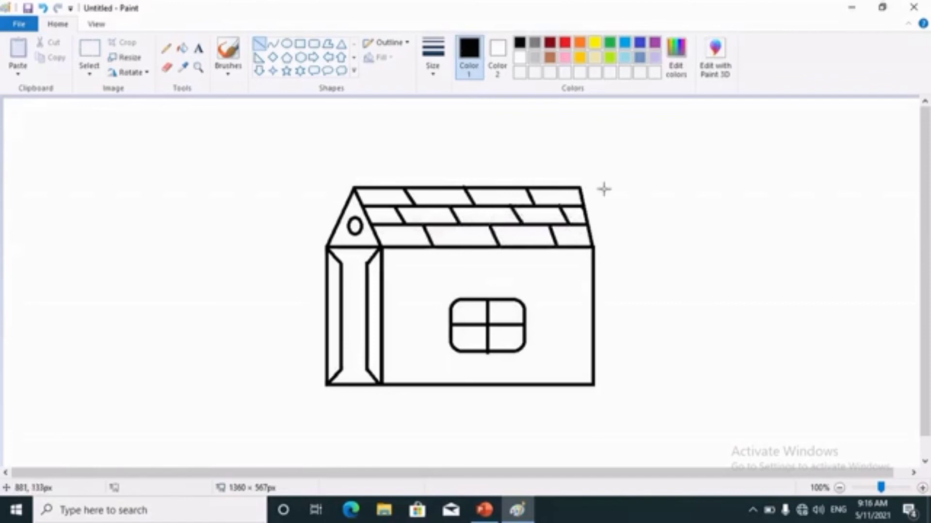
mouse_move(195, 102)
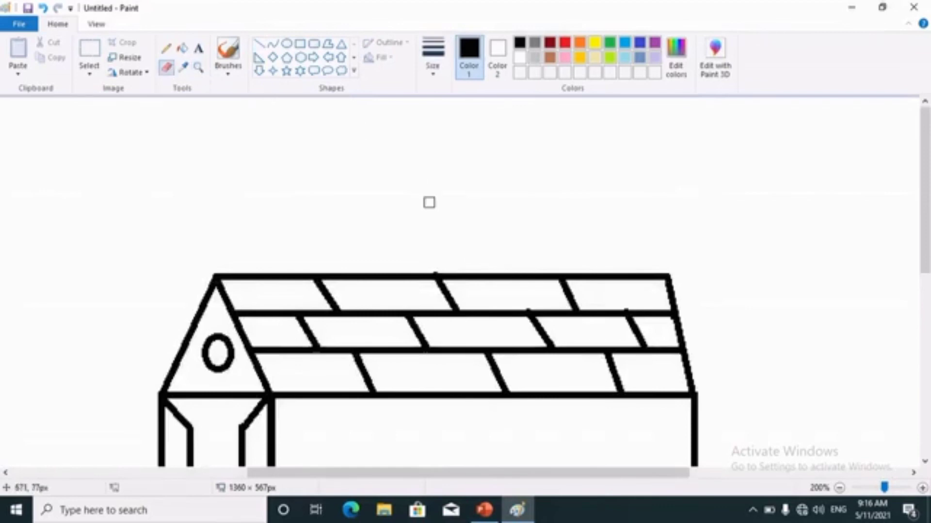
mouse_move(631, 244)
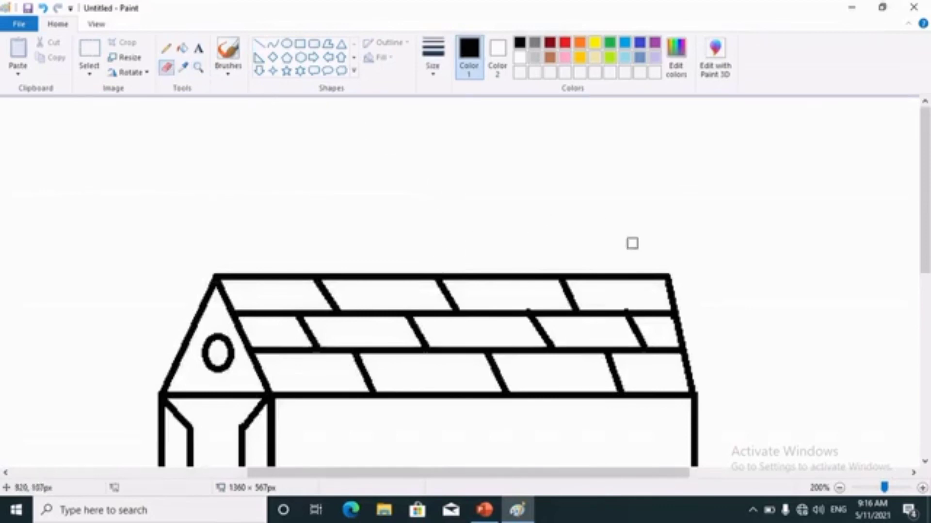
mouse_move(627, 304)
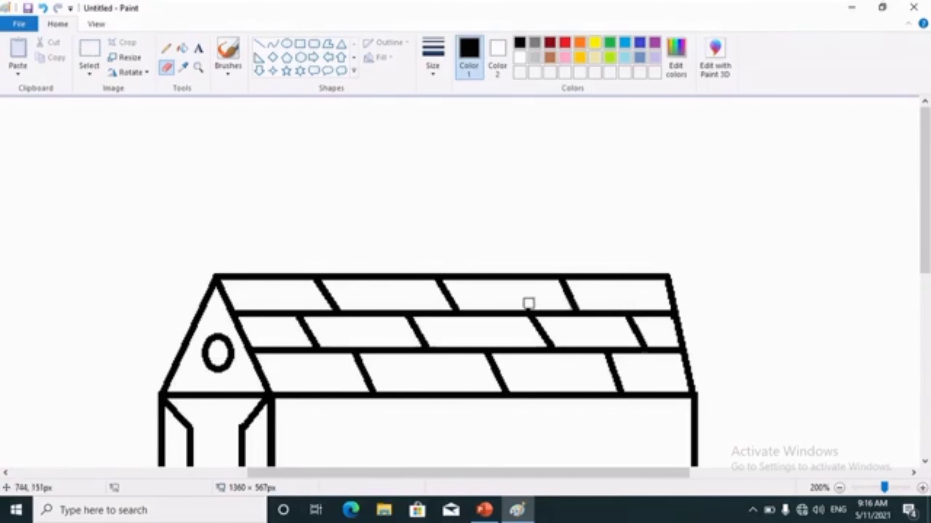
mouse_move(913, 254)
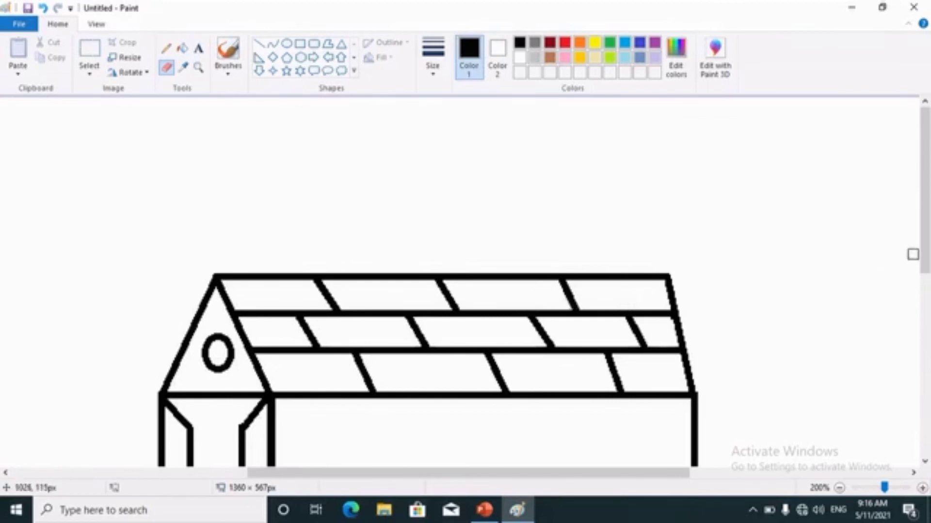
scroll(down, 3)
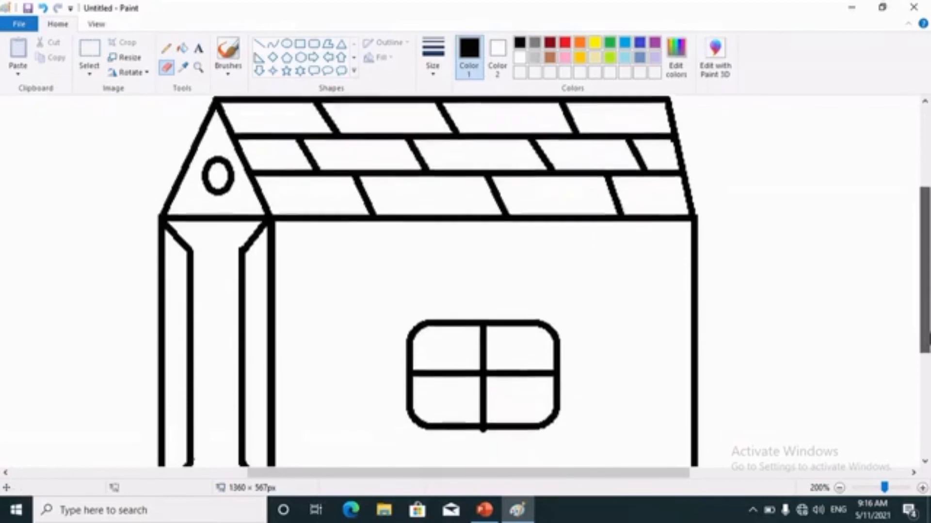
scroll(down, 3)
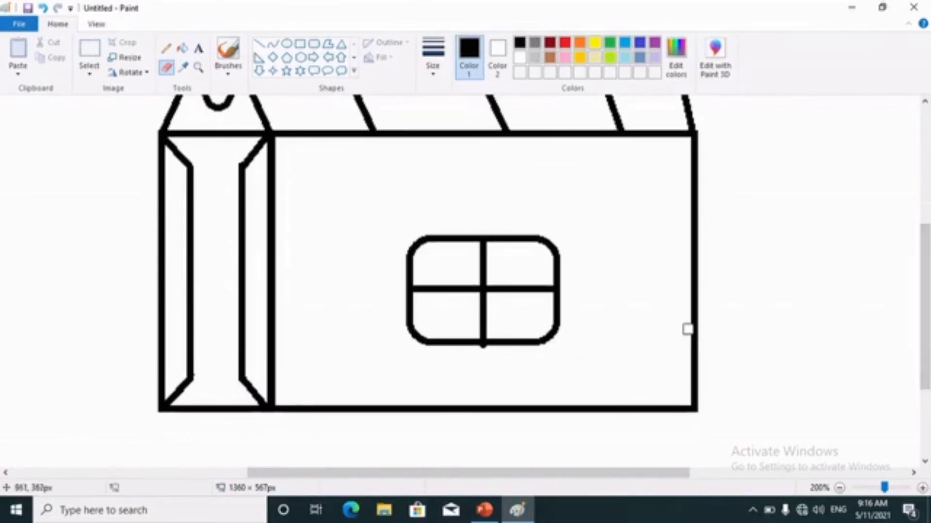
mouse_move(324, 440)
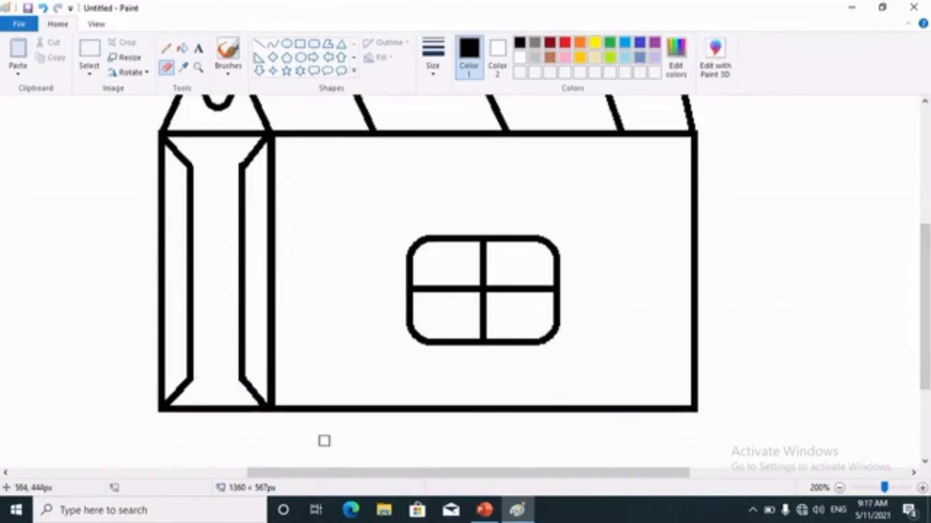
click(199, 67)
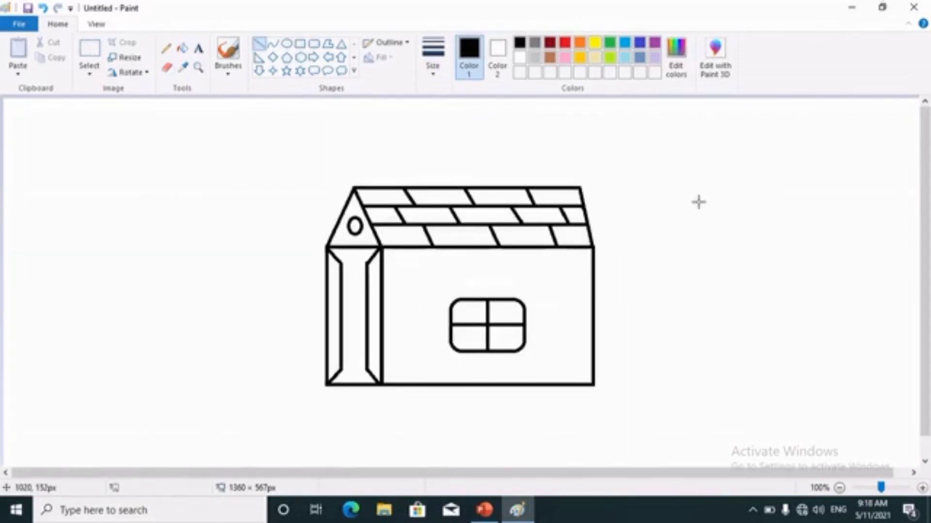
mouse_move(684, 194)
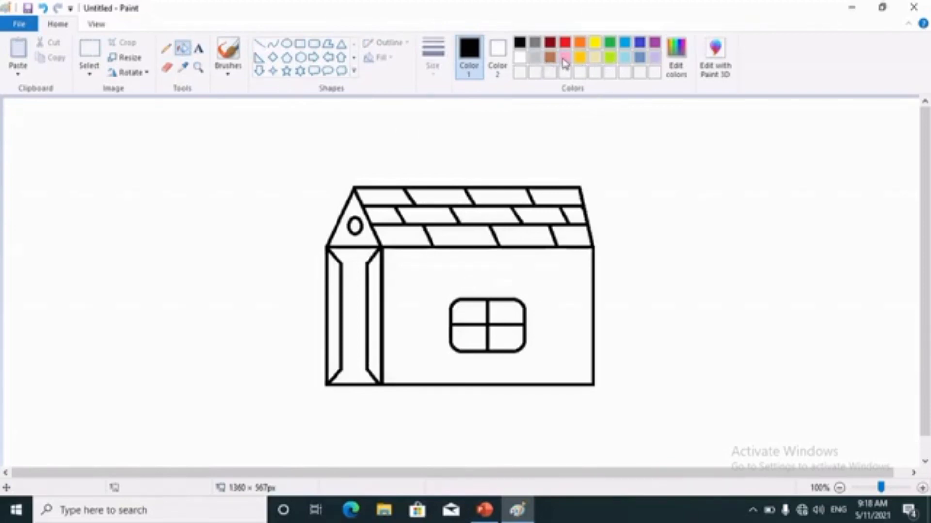
Make orange the active colour for filling the hut drawing.
click(564, 53)
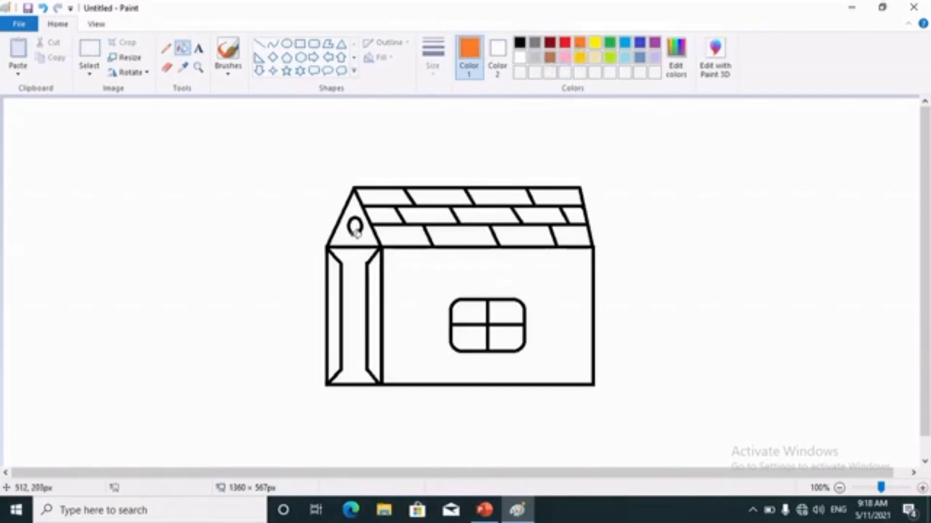